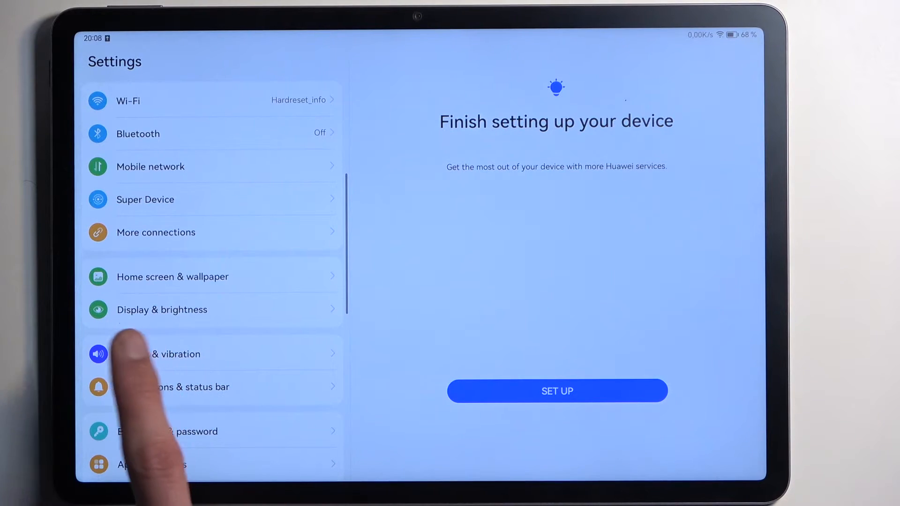
Step: Open Home screen & wallpaper from the Settings list
left_click(172, 277)
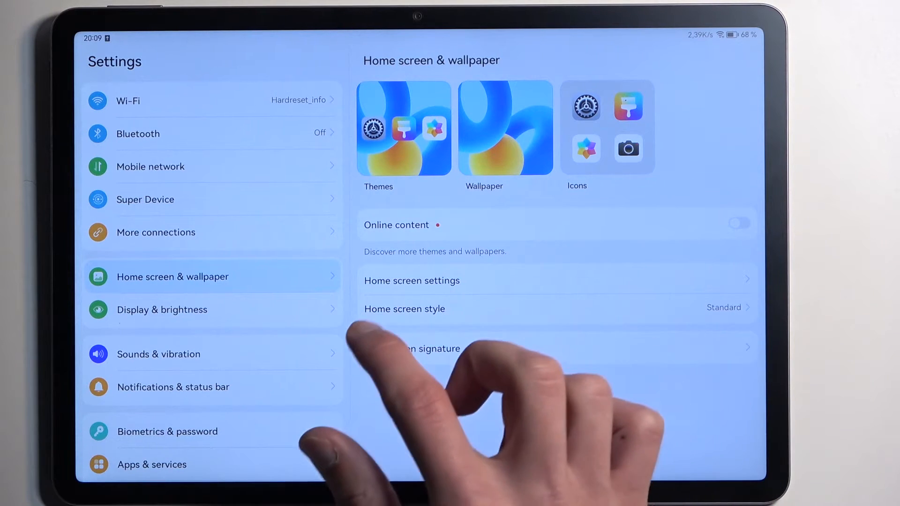
Step: Change Home screen style to Drawer and confirm the switch with OK
left_click(404, 309)
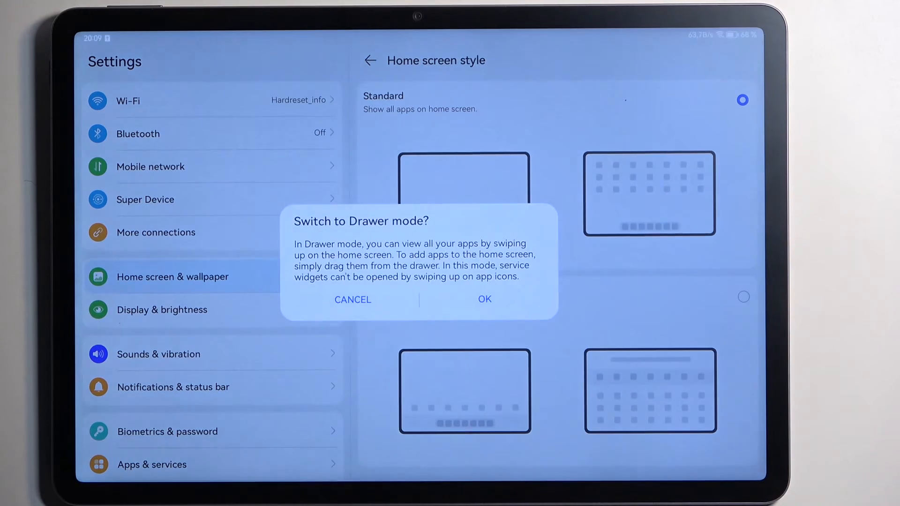
left_click(484, 299)
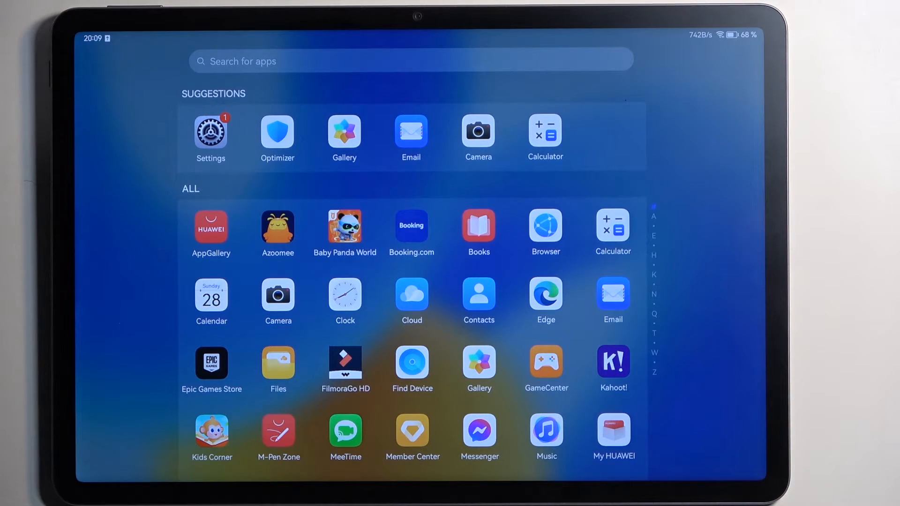
Step: Close the app drawer and return to Home screen & wallpaper, now reading Drawer
scroll("down", 3)
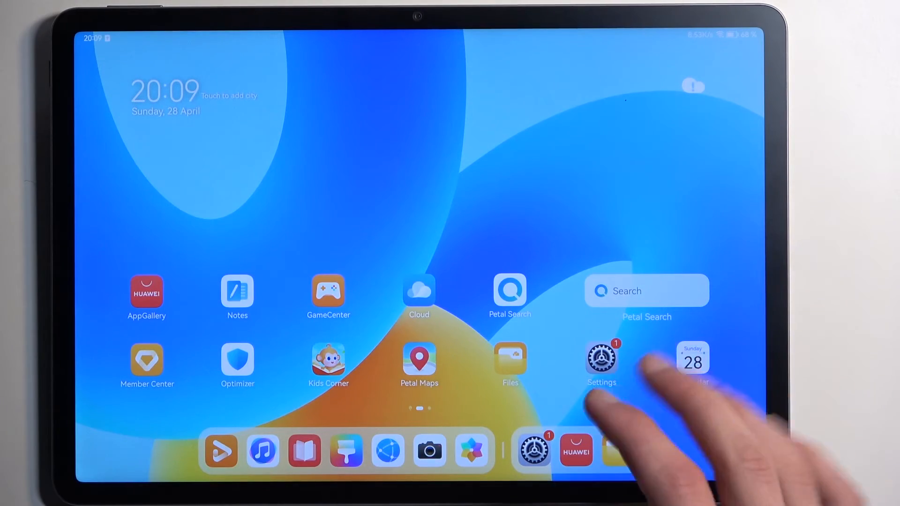
scroll("left", 3)
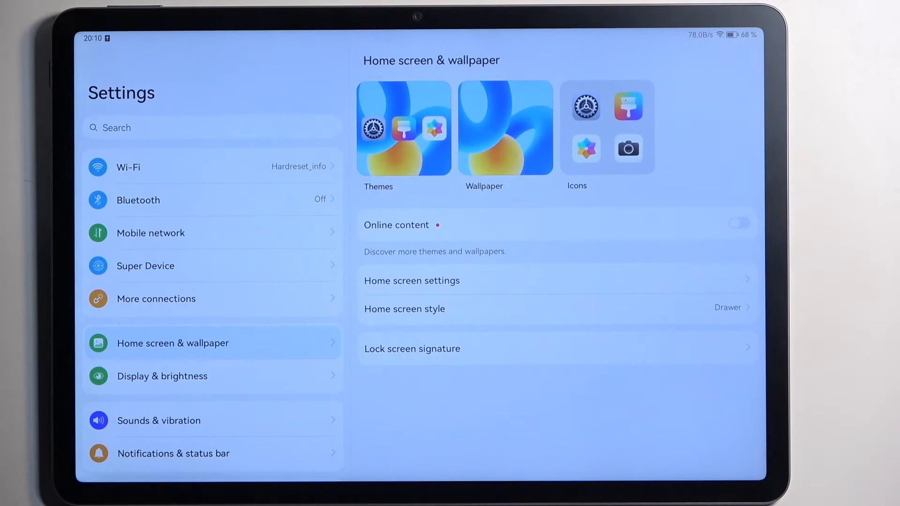
Step: Turn on Scheduled dark mode (22:00 to 07:00) under Display & brightness
left_click(162, 376)
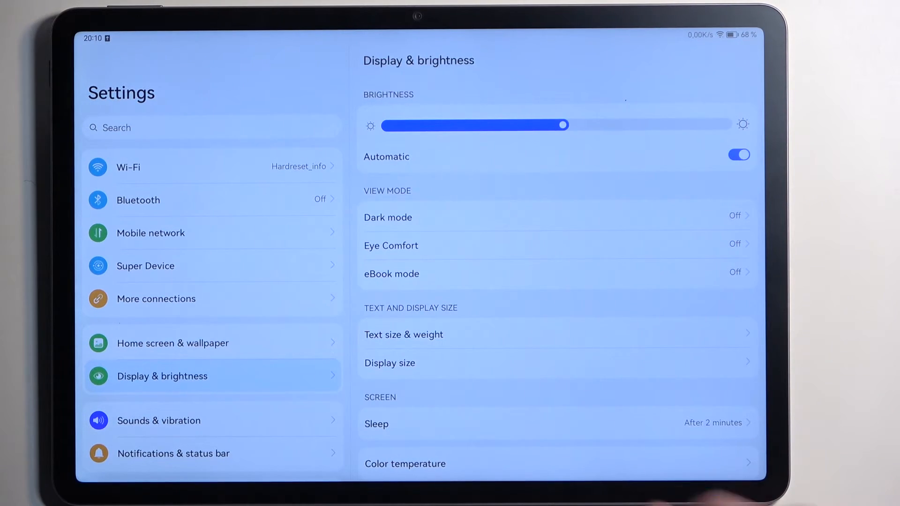
left_click(388, 218)
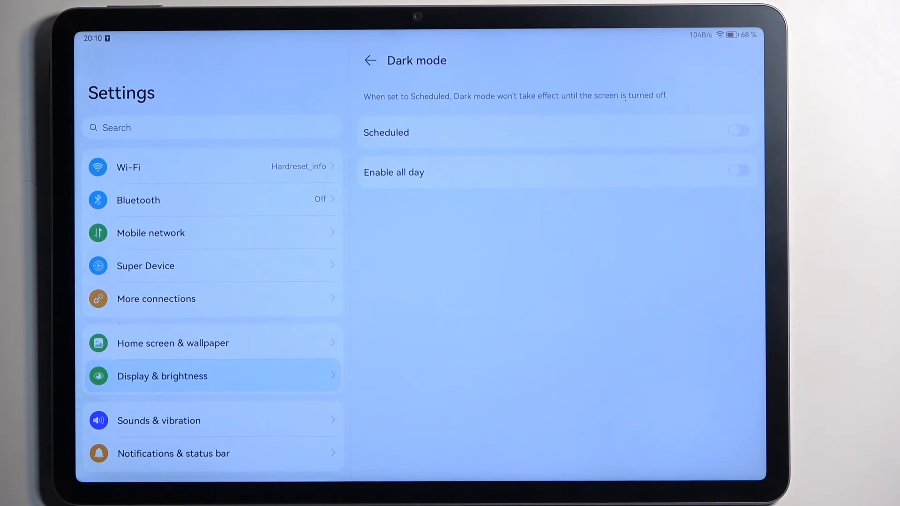
left_click(739, 130)
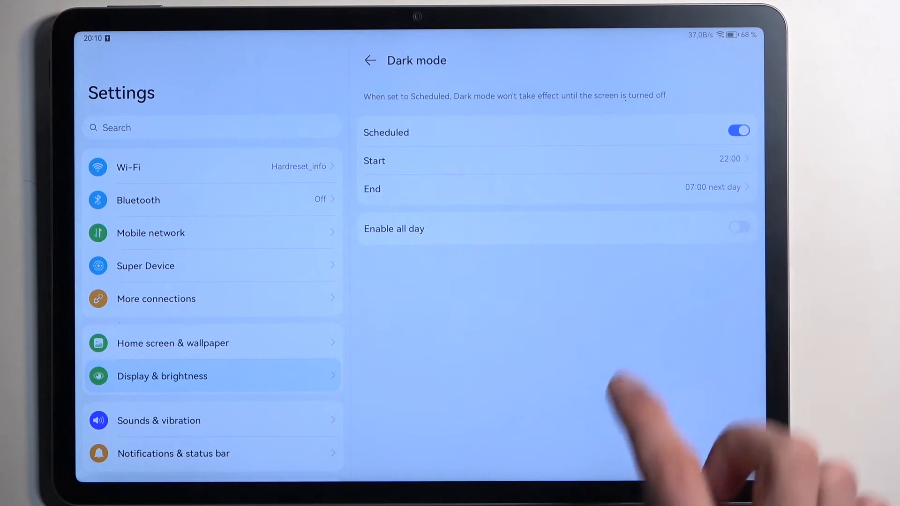
left_click(370, 60)
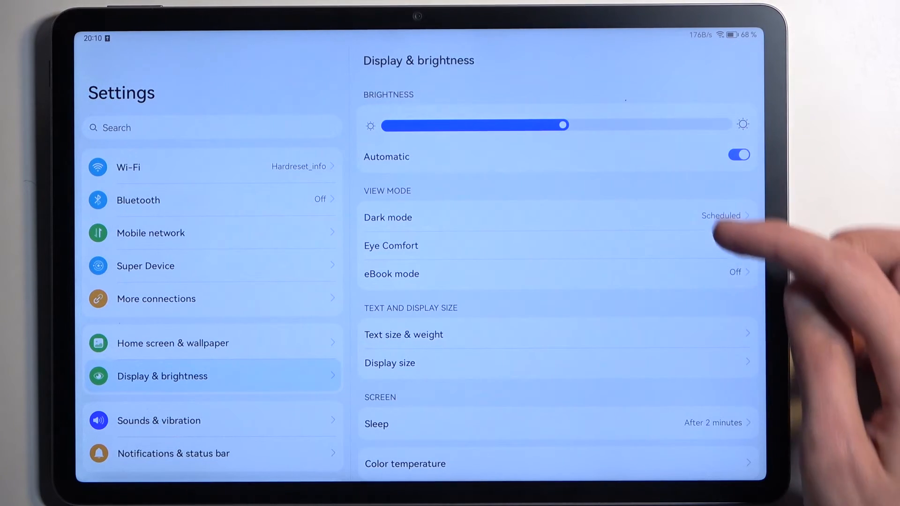
Step: Drag the colour temperature point on the wheel, then return to Display & brightness
scroll("down", 3)
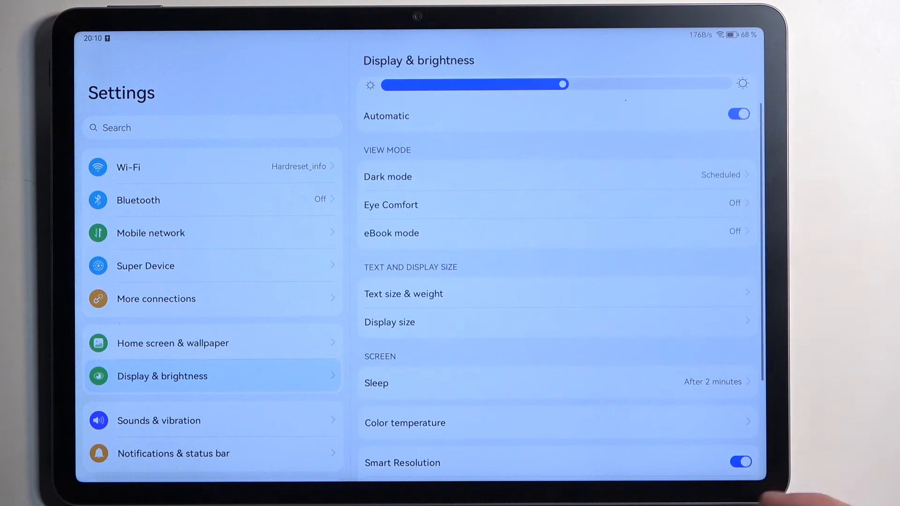
scroll("down", 3)
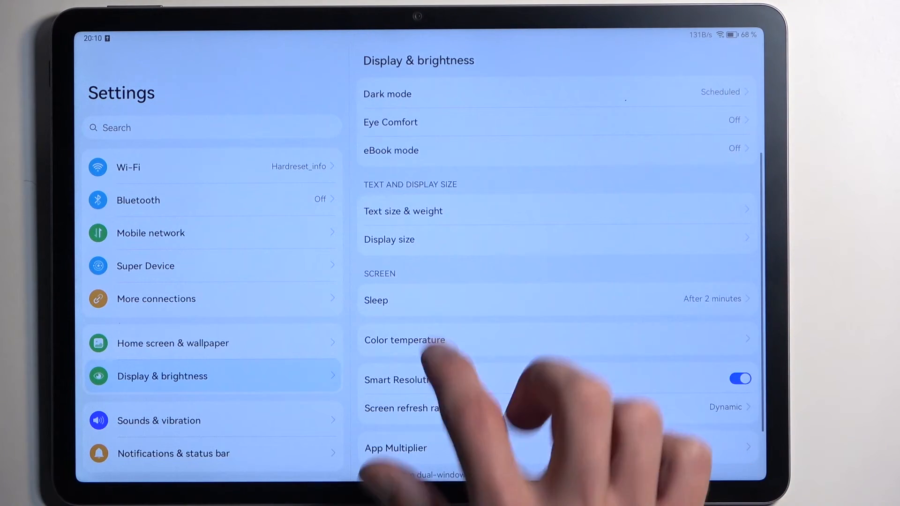
left_click(404, 339)
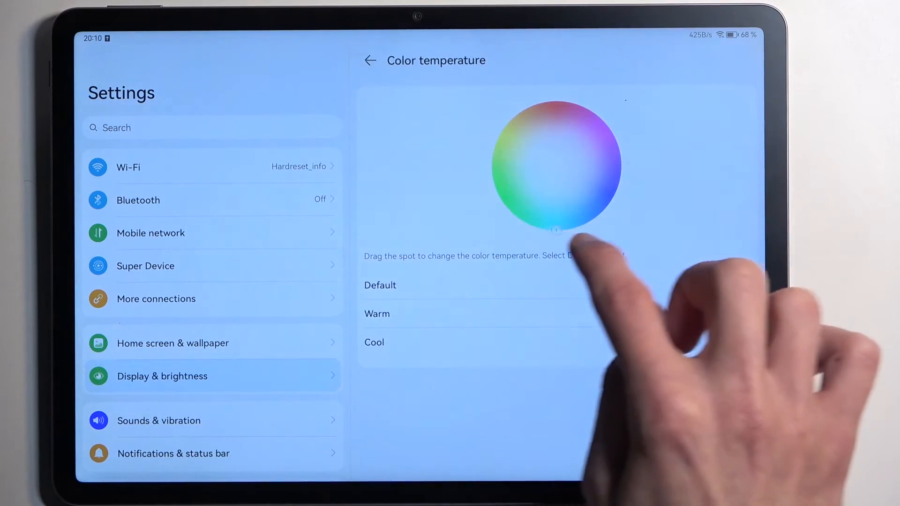
left_click_drag(554, 230, 614, 192)
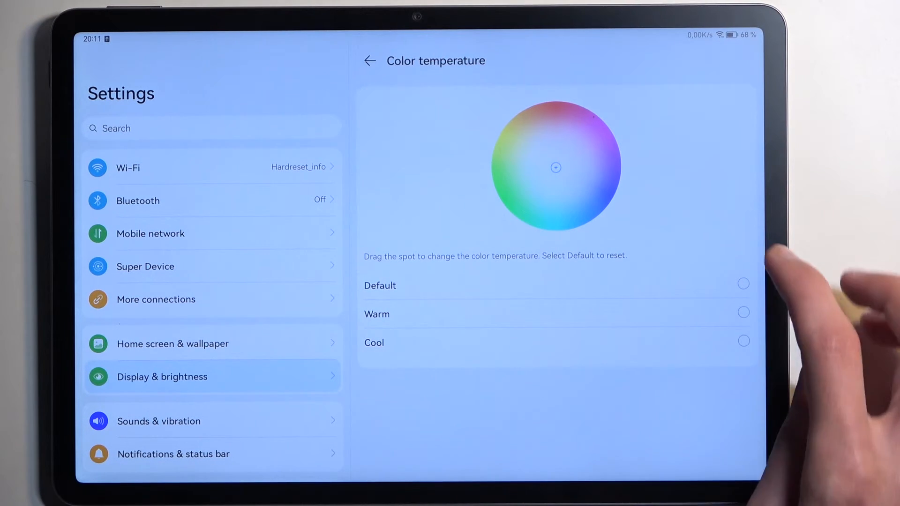
left_click(370, 60)
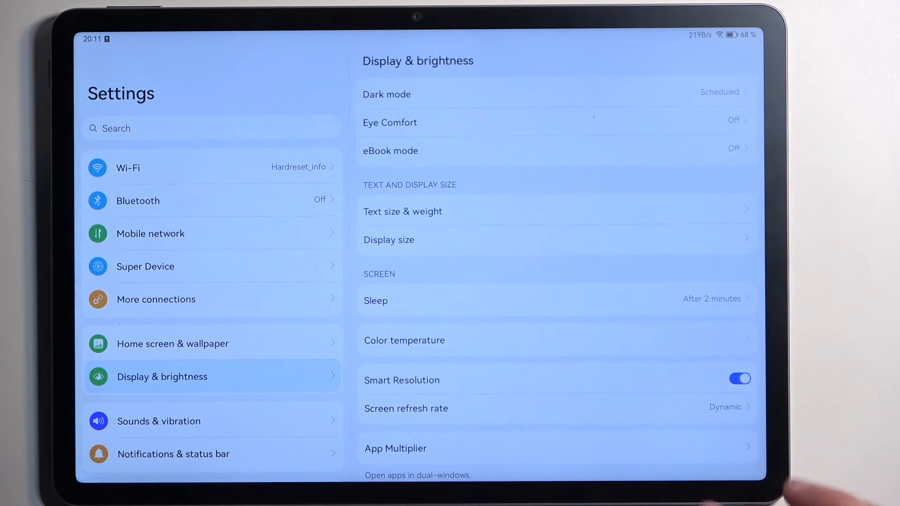
Step: Leave refresh rate on Dynamic and scroll Settings down to System & updates
scroll("down", 3)
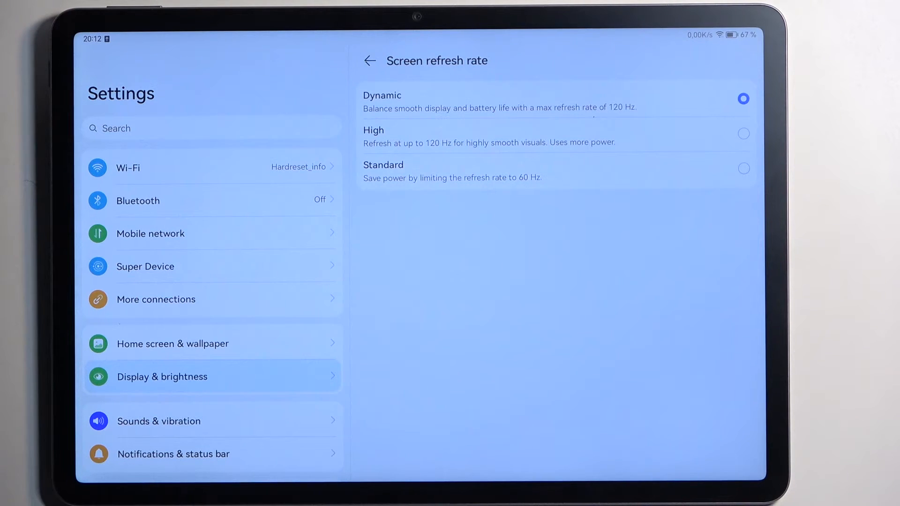
left_click(369, 61)
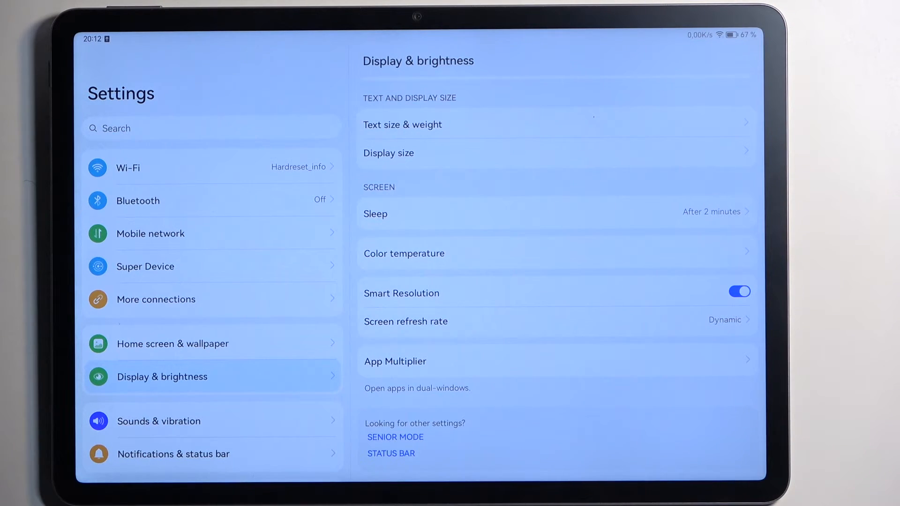
scroll("down", 3)
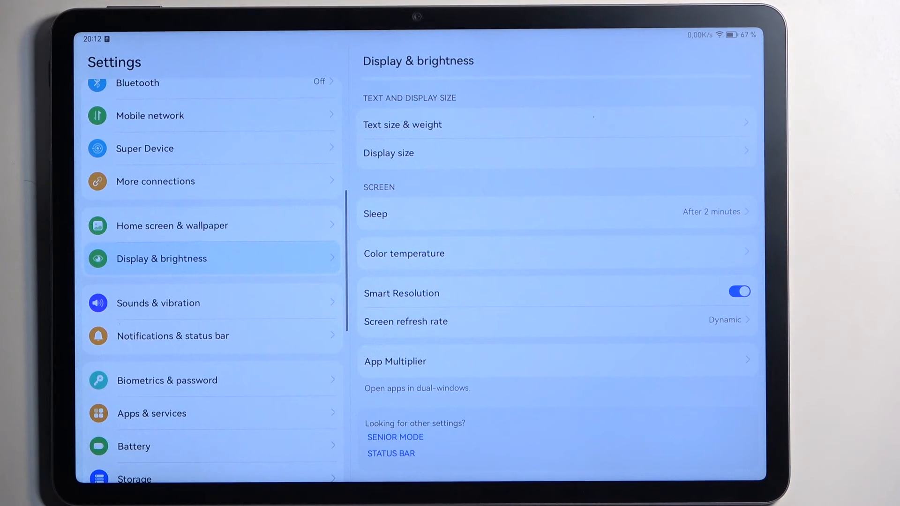
scroll("down", 3)
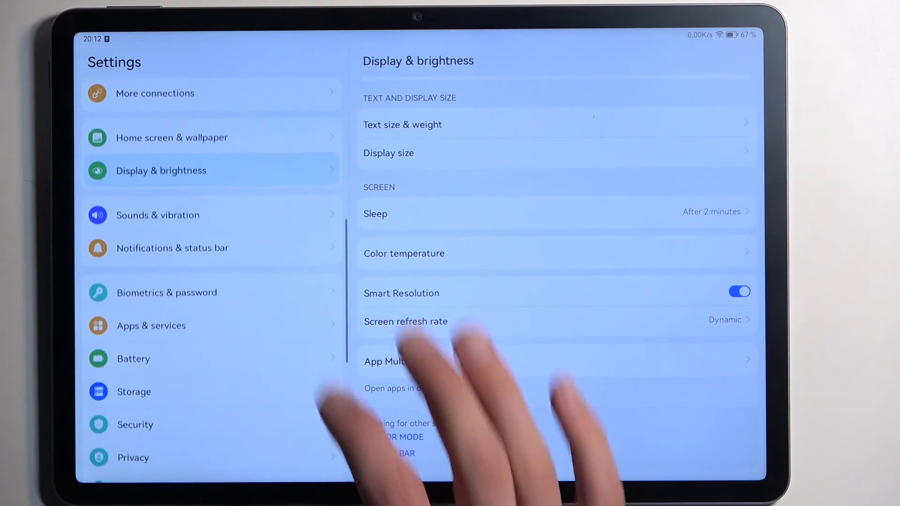
scroll("down", 3)
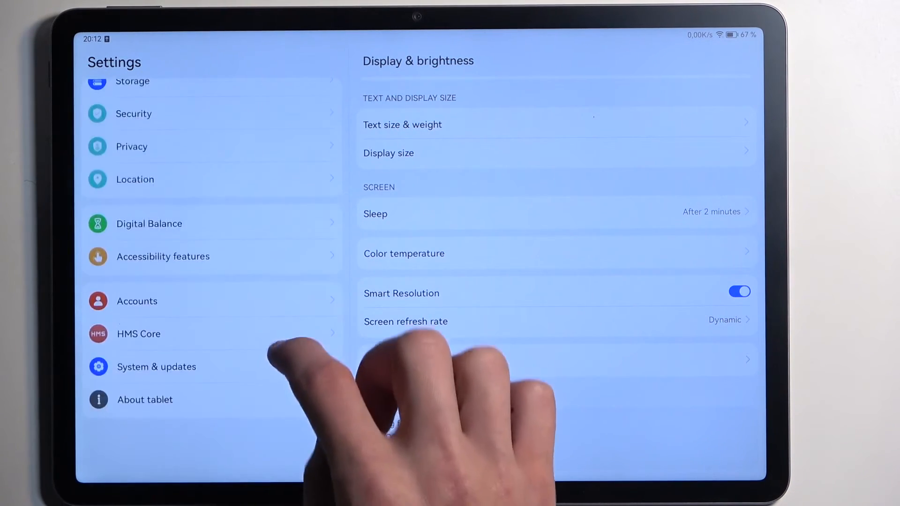
Step: Select Gestures under System & updates > System navigation and toggle Show navigation bar
left_click(157, 367)
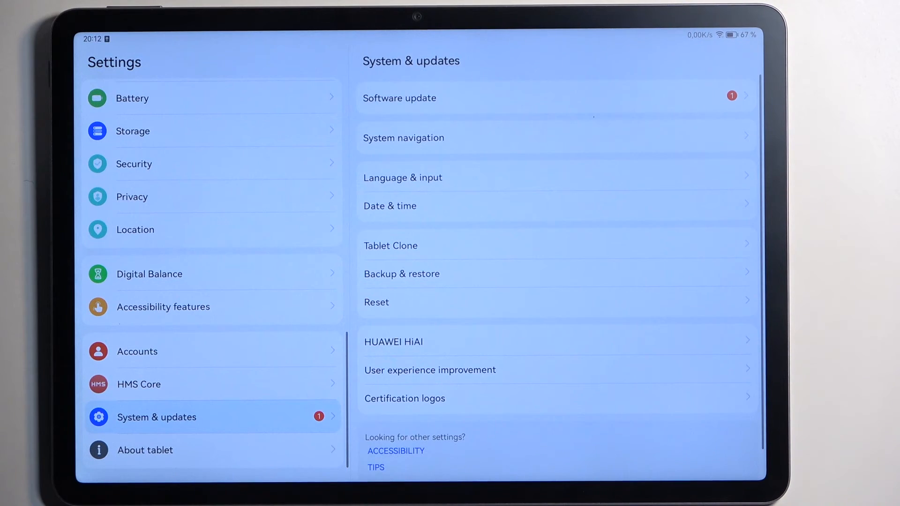
left_click(404, 138)
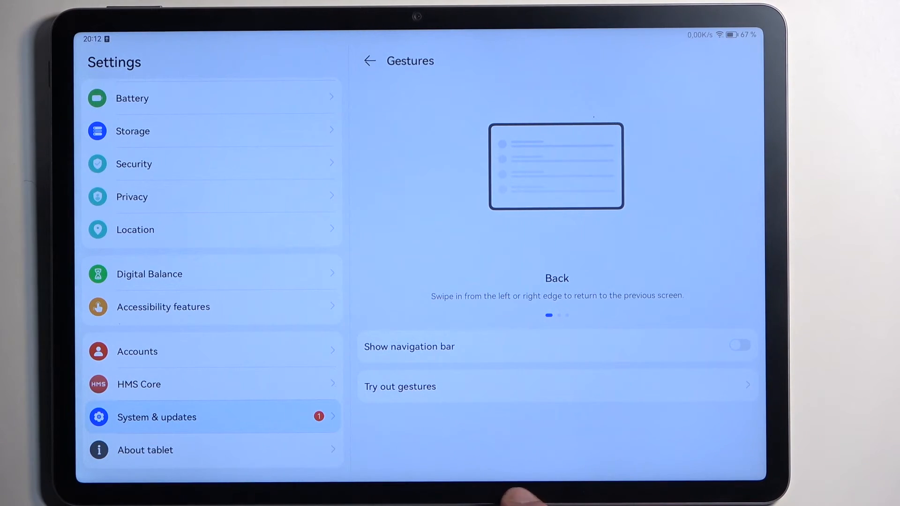
left_click(741, 346)
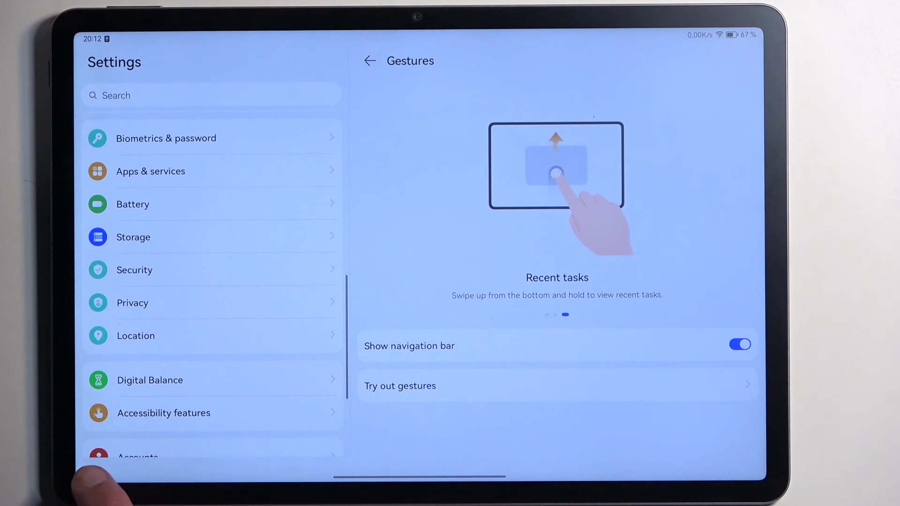
left_click(741, 344)
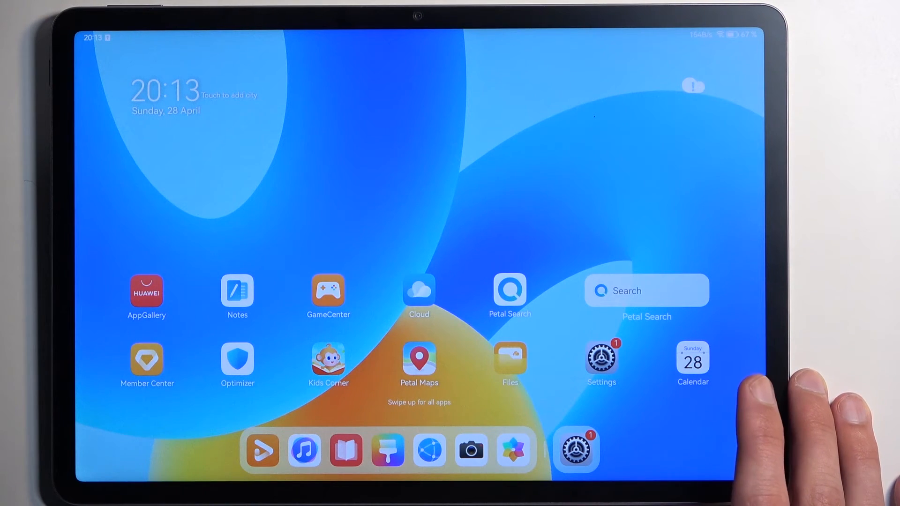
Step: Open multi-window from the home screen dock to show the Multi-Window tip
left_click(602, 361)
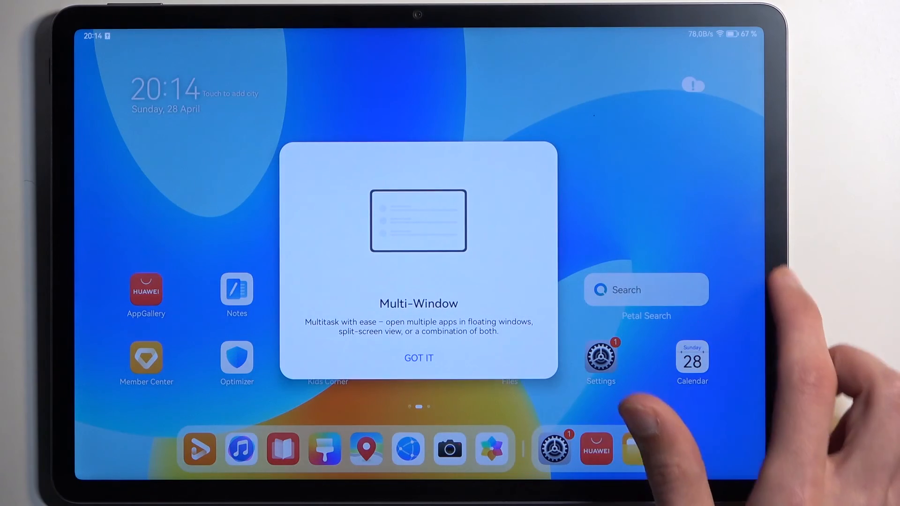
Step: Dismiss the Multi-Window tip and open Browser beside Settings in split screen
left_click(419, 358)
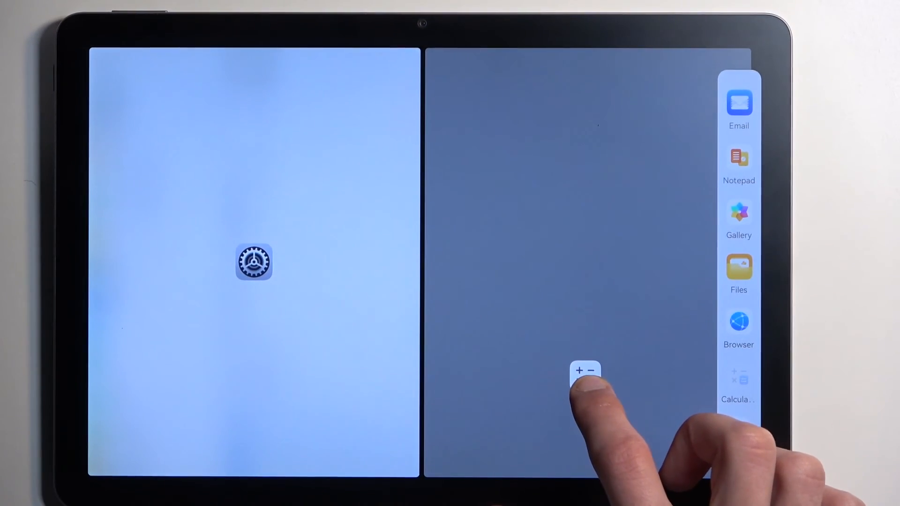
left_click(584, 371)
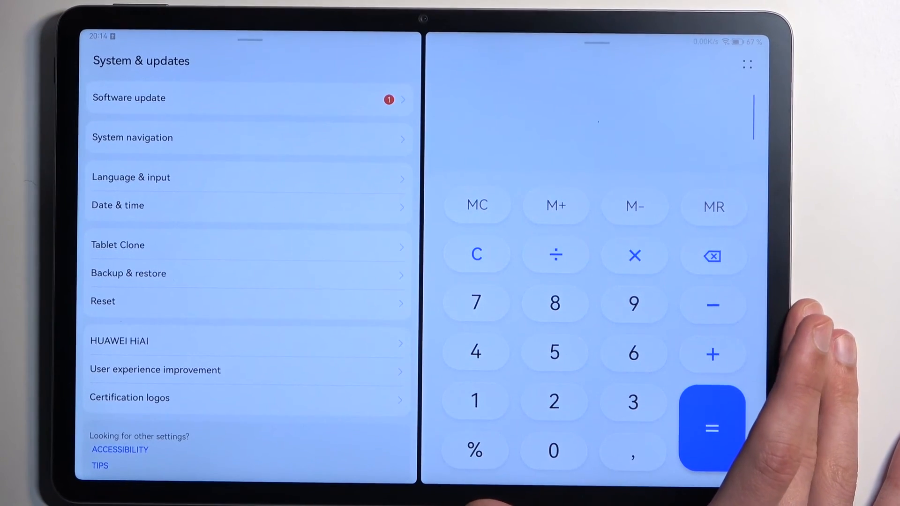
left_click(422, 255)
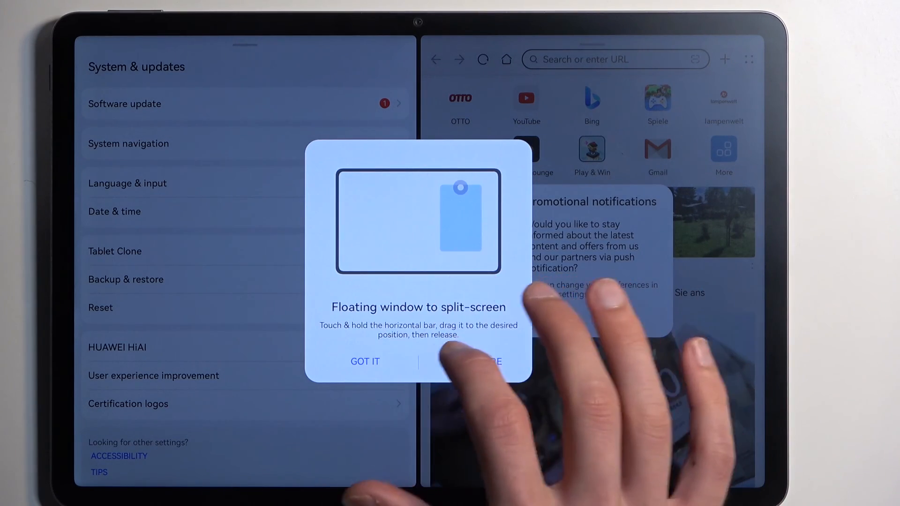
Step: Dismiss the floating window tip and move the Files window over Browser's half
left_click(365, 361)
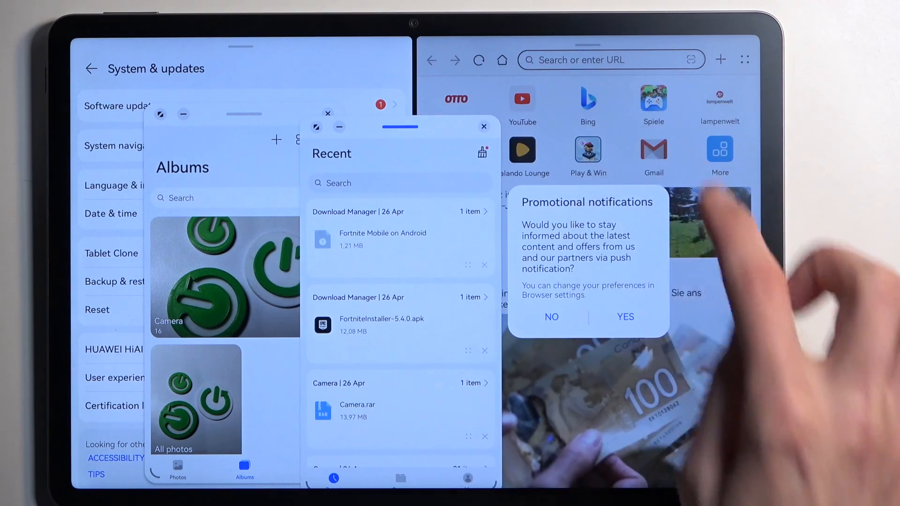
left_click(551, 317)
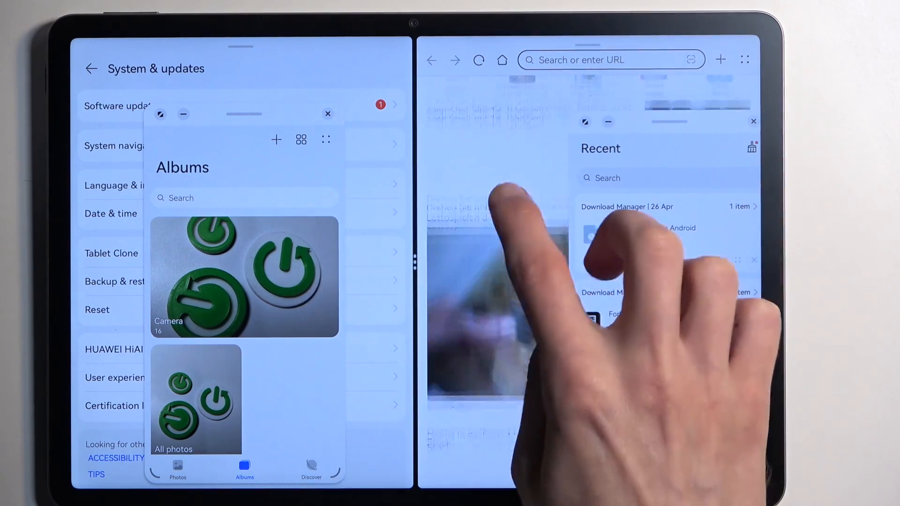